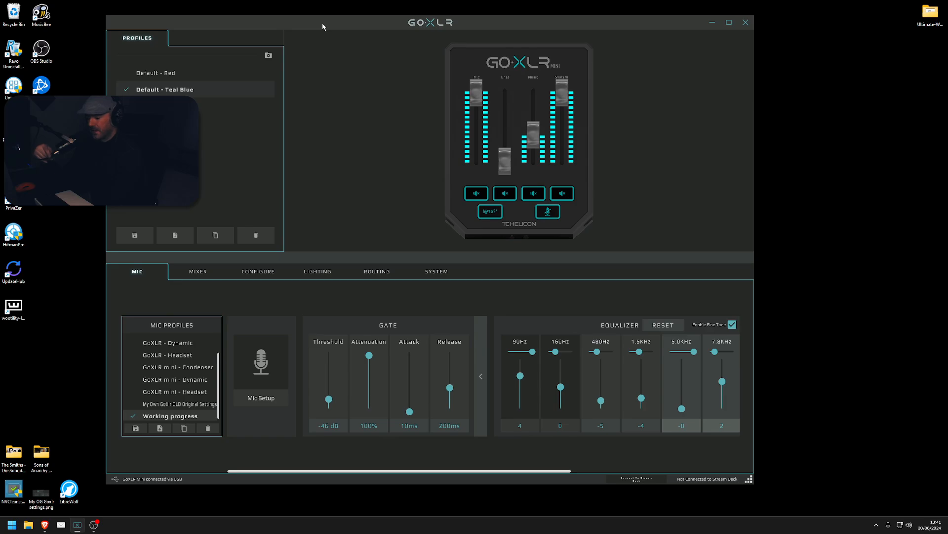
mouse_move(297, 9)
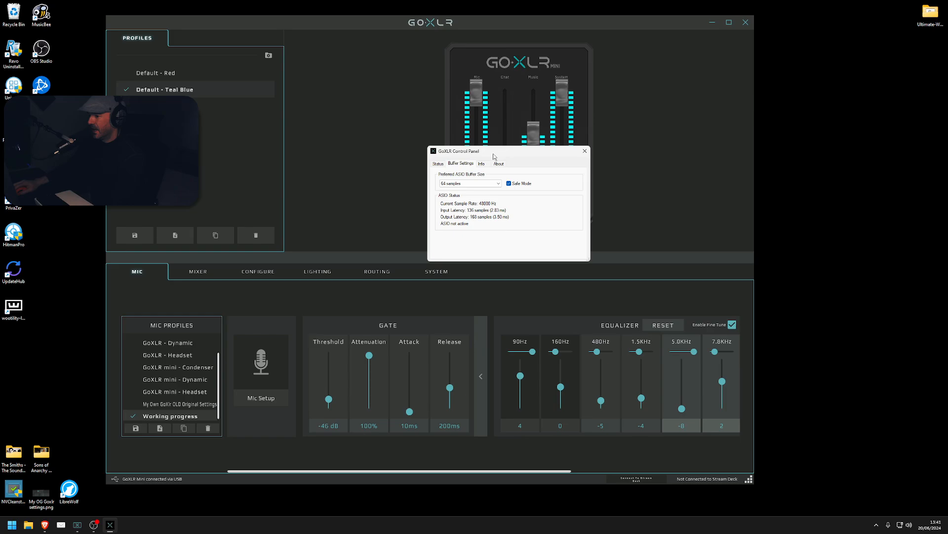
Choose 64 samples as the Preferred ASIO Buffer Size and close the control panel.
drag(493, 157, 408, 171)
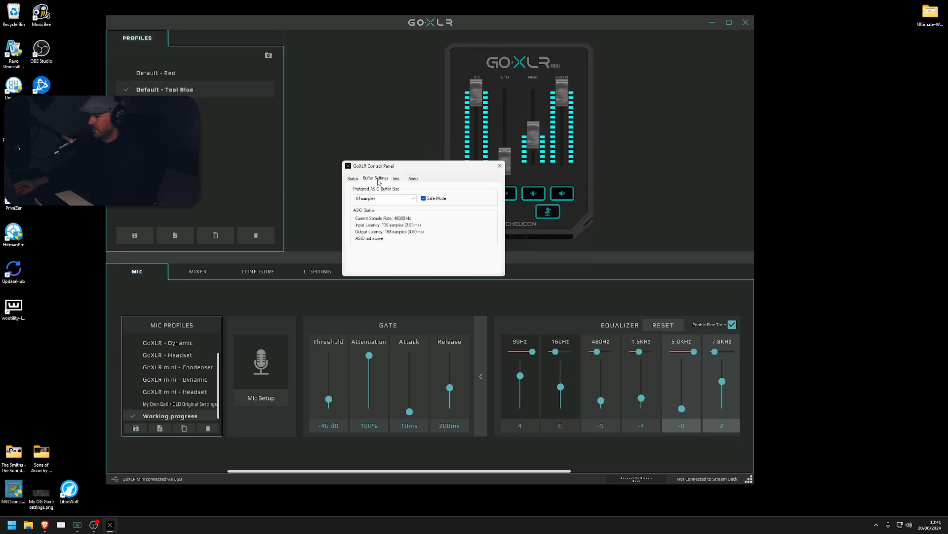
click(413, 198)
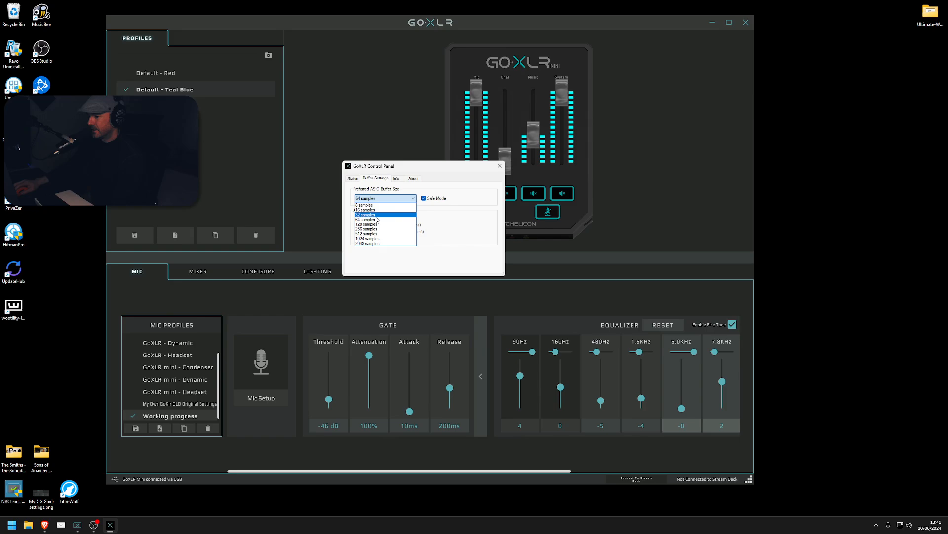
mouse_move(366, 219)
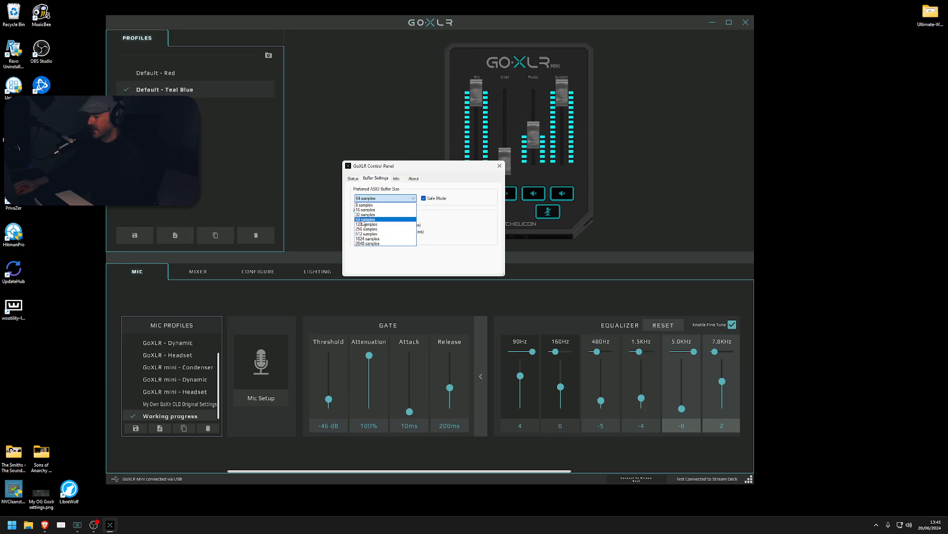
click(366, 218)
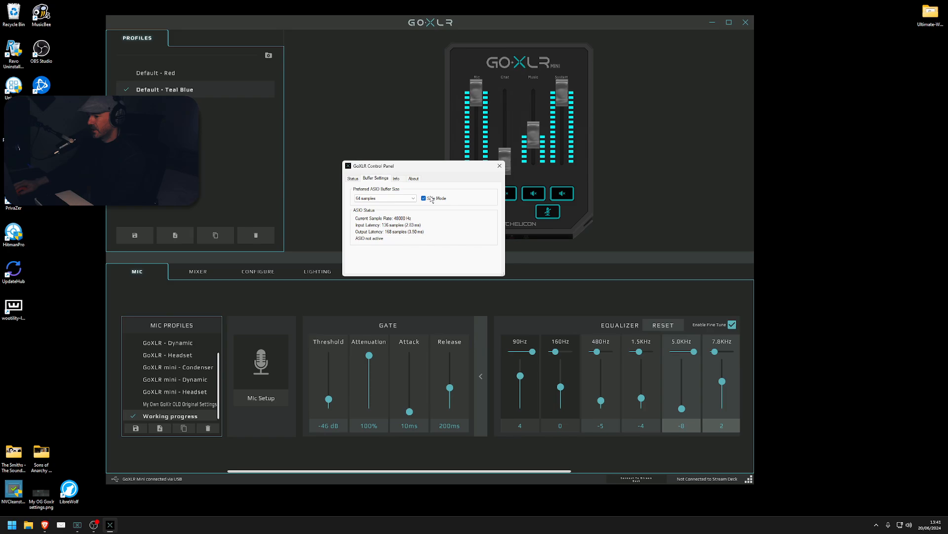
mouse_move(405, 232)
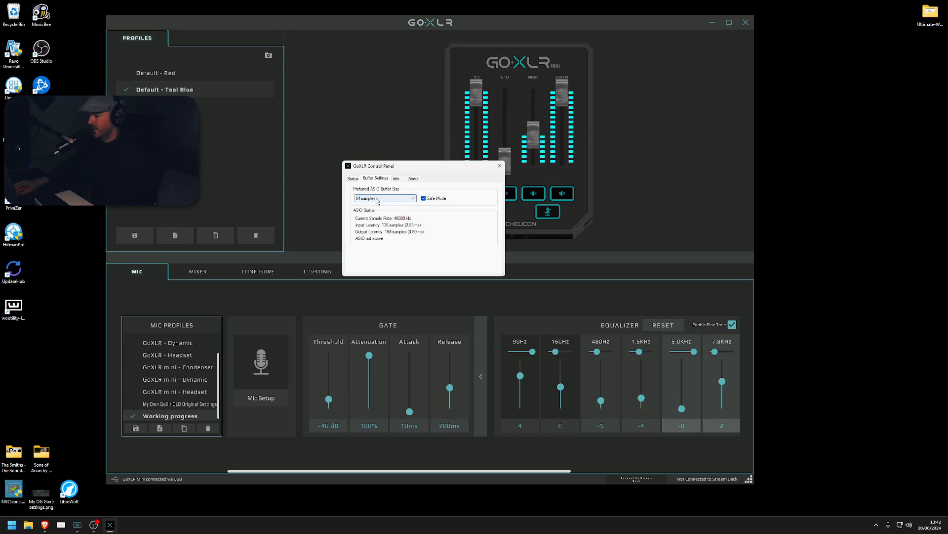
click(411, 198)
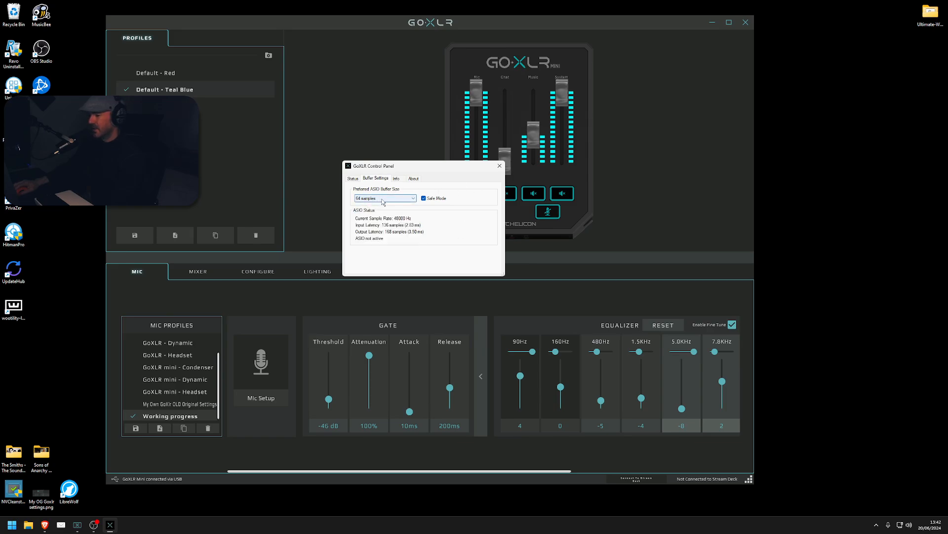
click(411, 197)
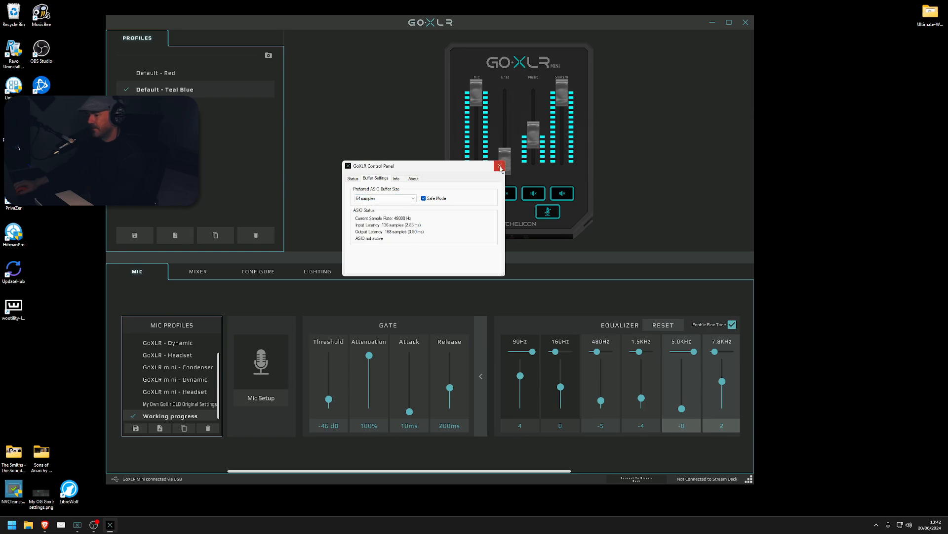
click(499, 166)
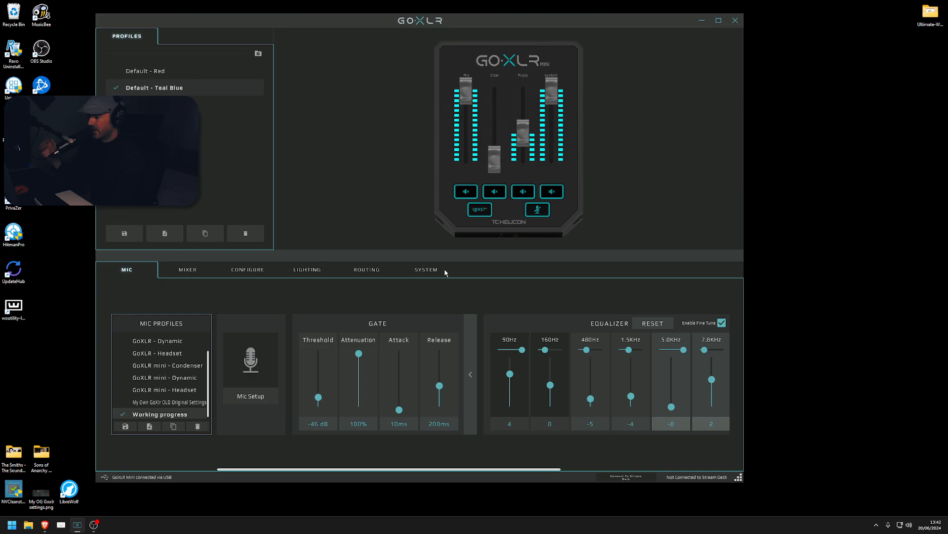
mouse_move(484, 475)
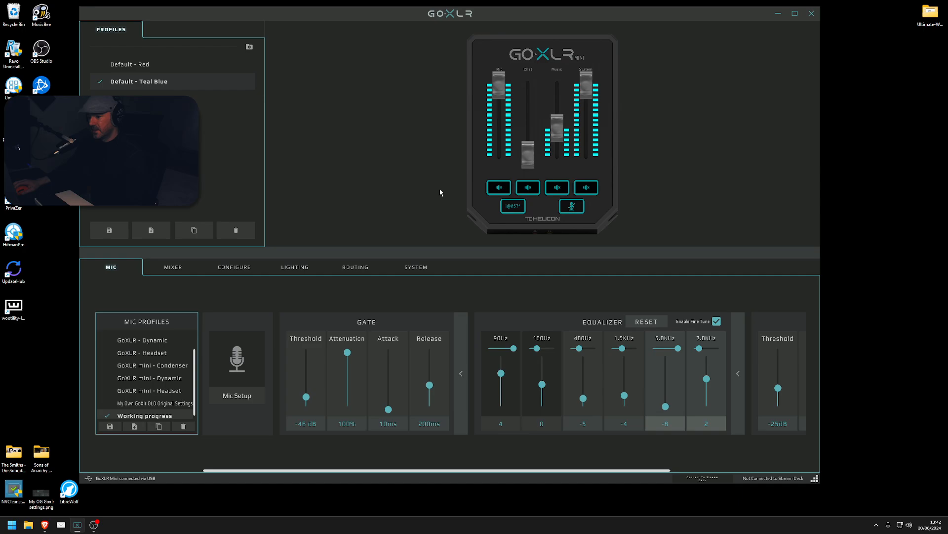
mouse_move(279, 356)
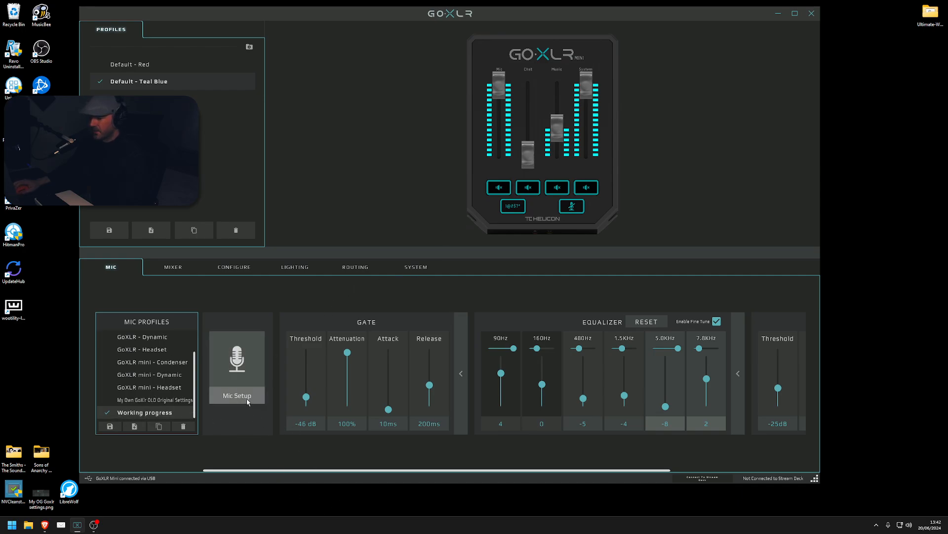
Confirm the Mic Setup as Dynamic with 50 dB gain, leaving the profile unsaved.
click(238, 366)
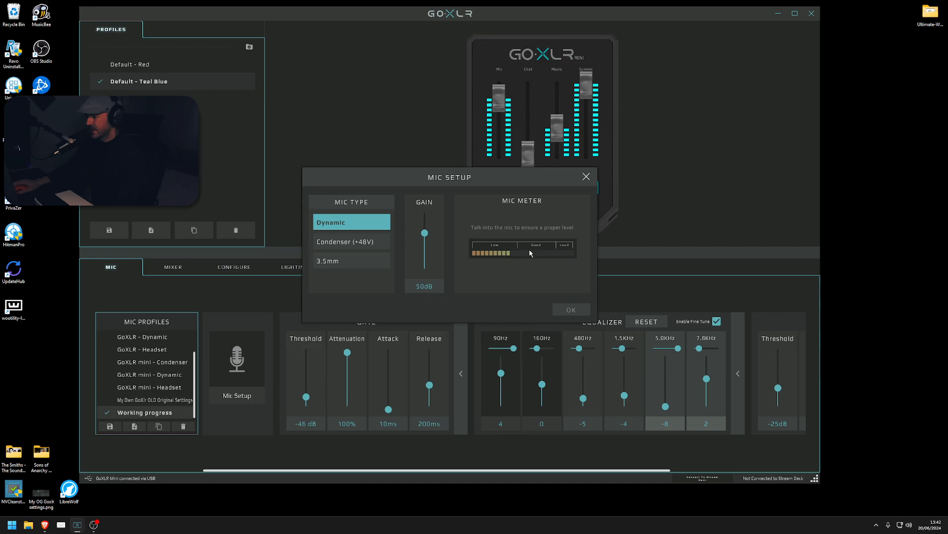
click(571, 310)
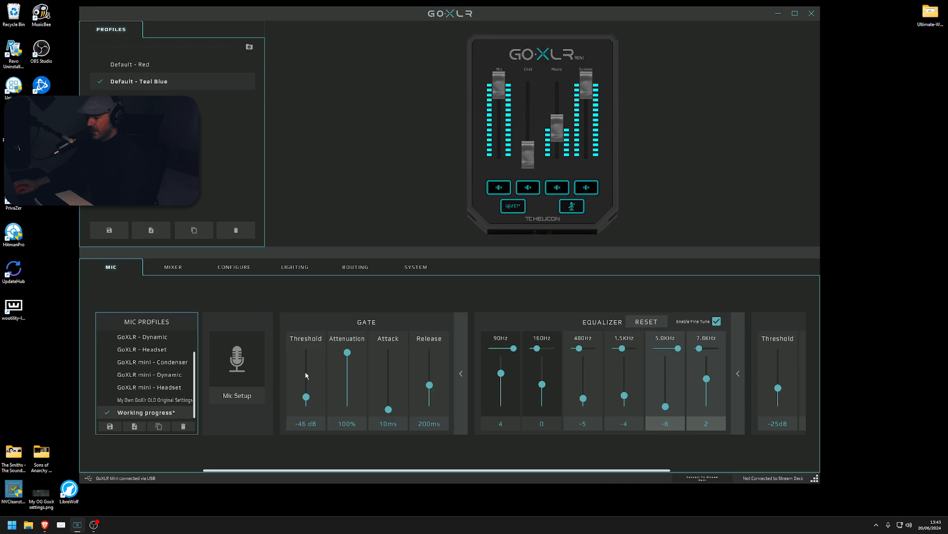
mouse_move(309, 407)
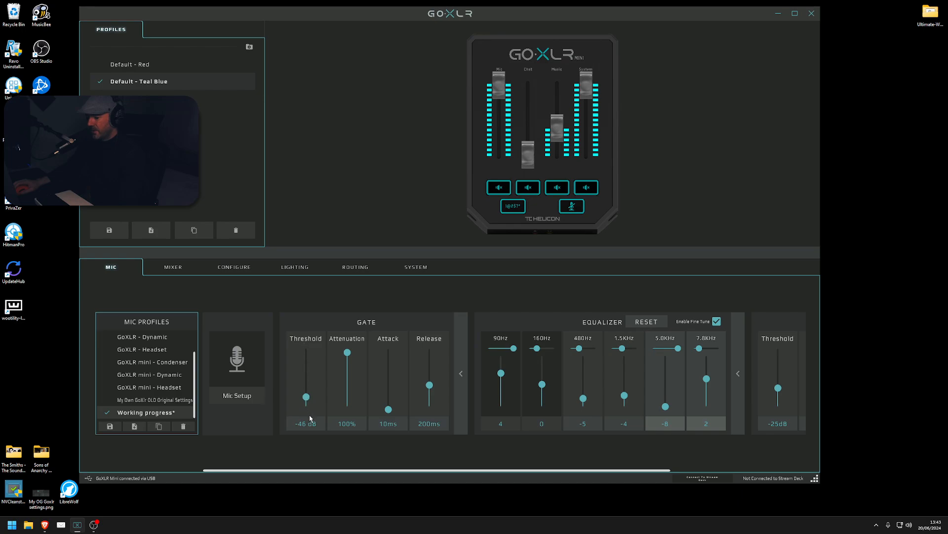
mouse_move(308, 365)
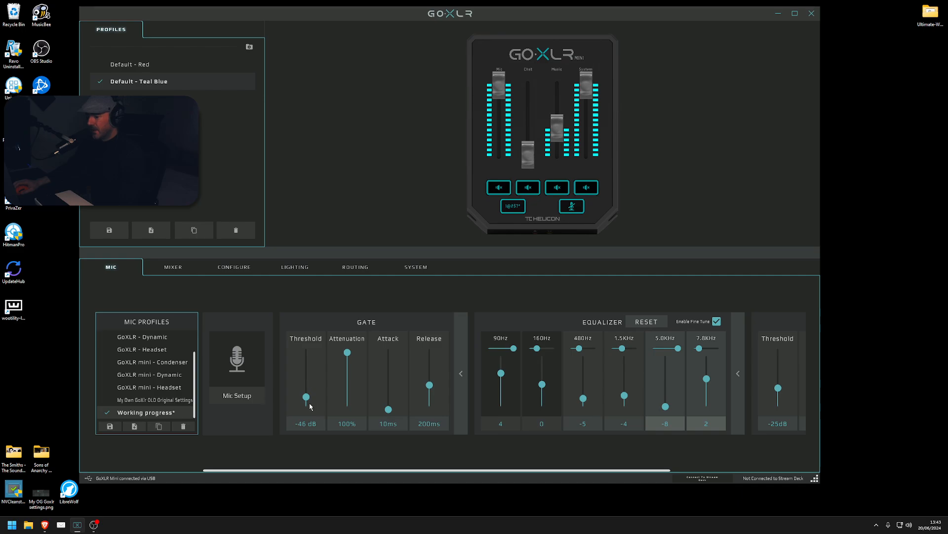
Try the gate threshold at -39 and -26 dB, then settle it at -48 dB.
drag(305, 398, 305, 392)
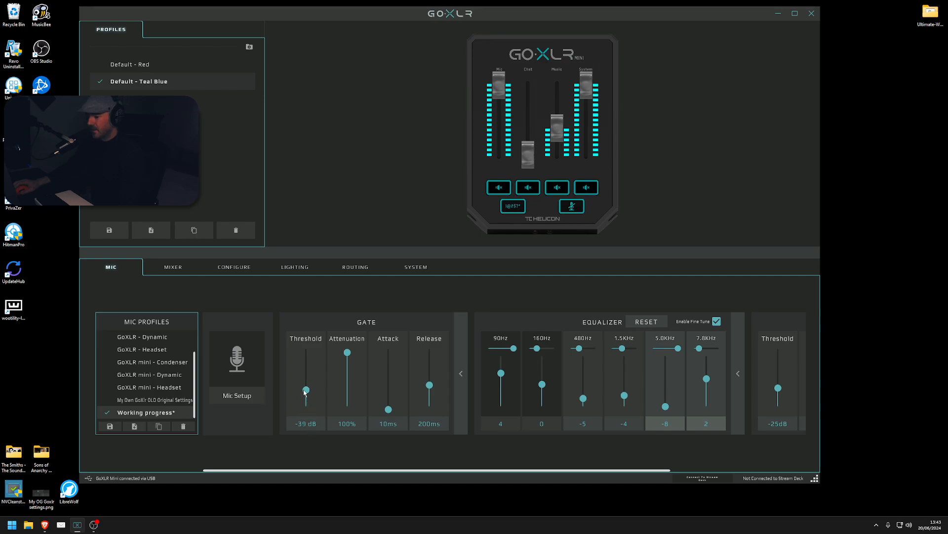
drag(305, 391, 307, 376)
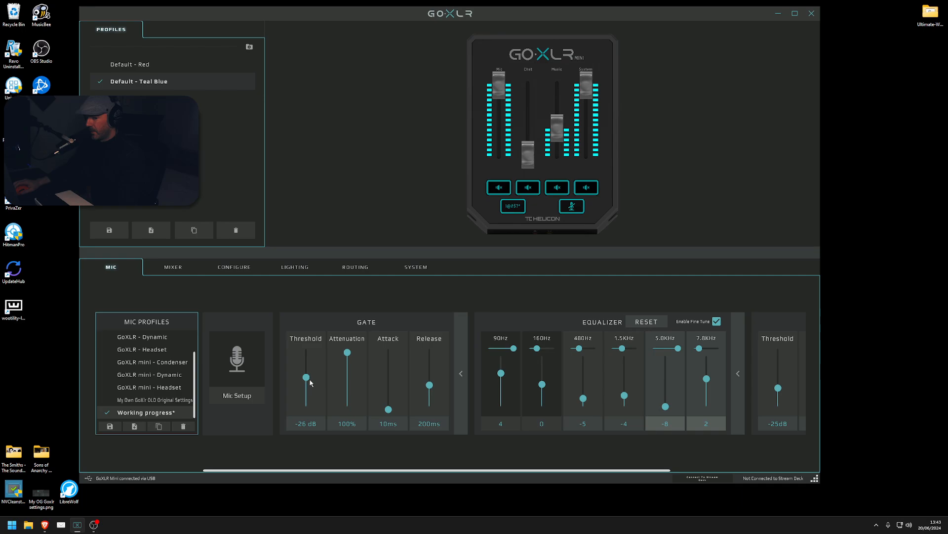
drag(305, 376, 305, 398)
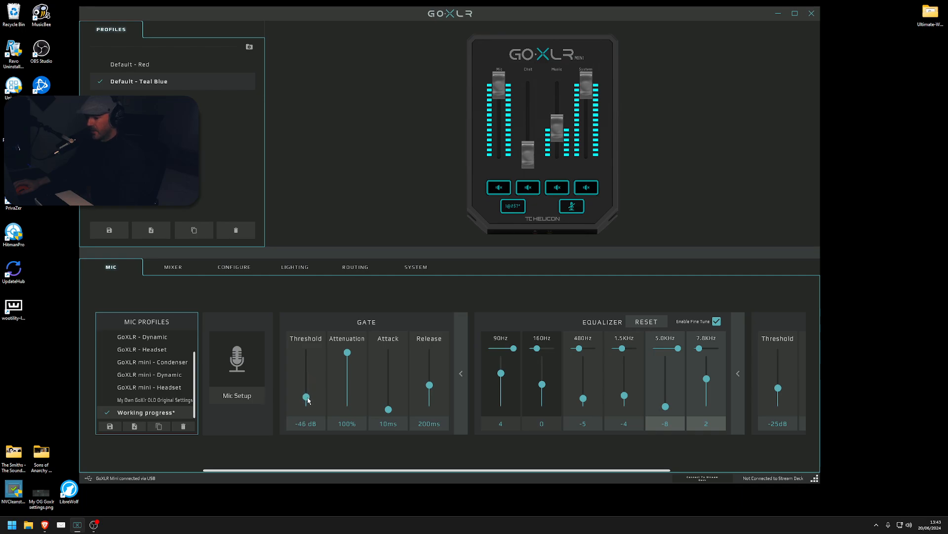
drag(306, 396, 305, 398)
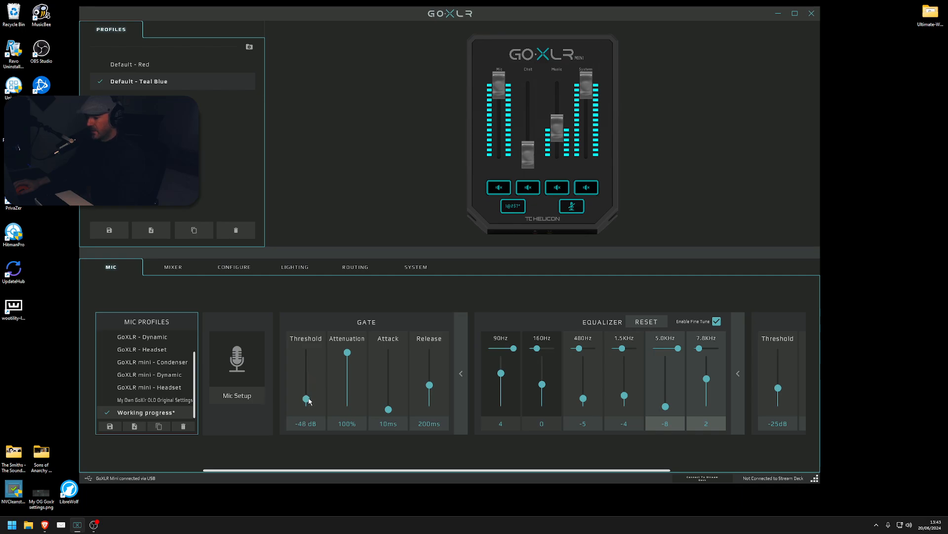
mouse_move(391, 445)
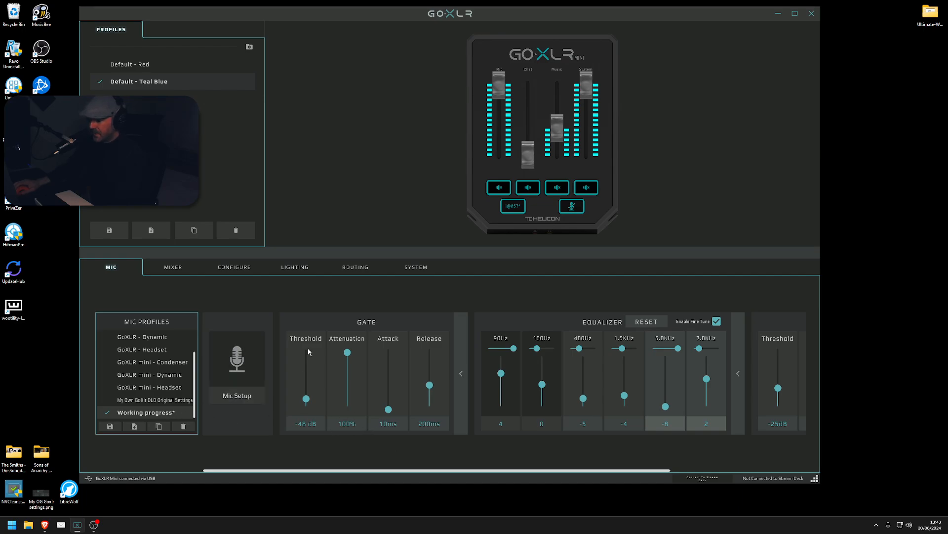
mouse_move(340, 378)
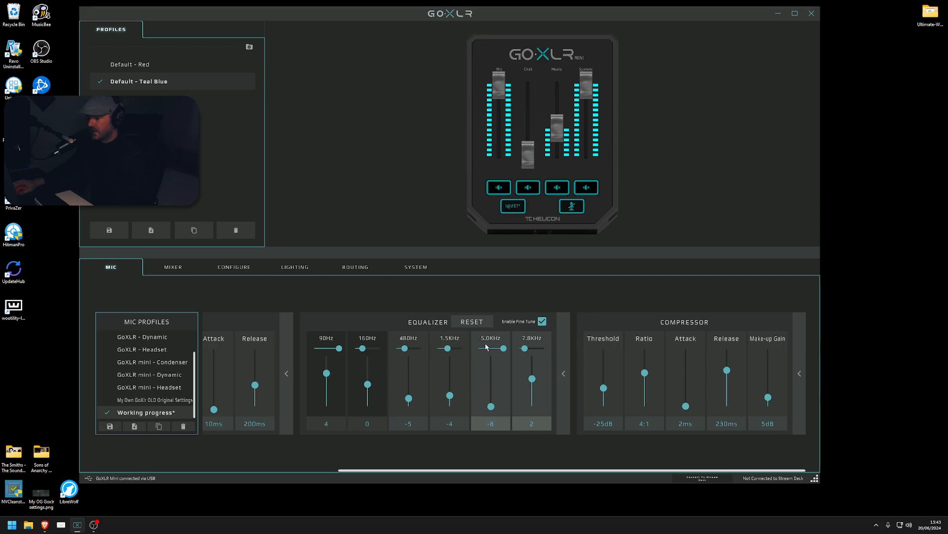
mouse_move(507, 358)
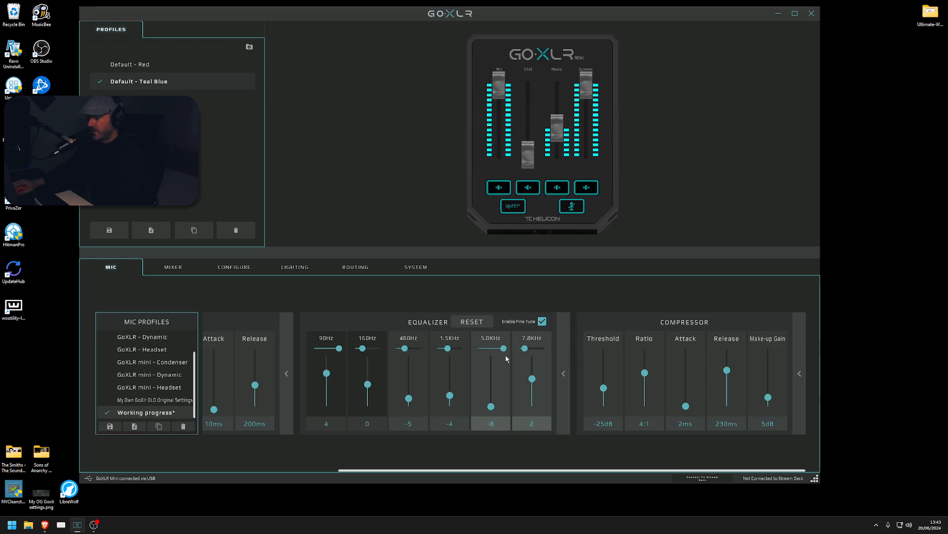
mouse_move(501, 415)
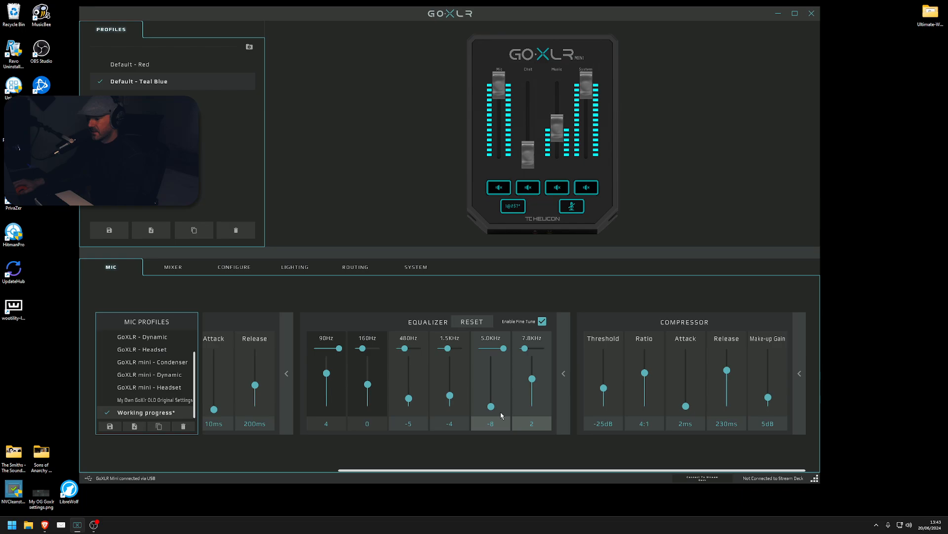
drag(490, 406, 490, 404)
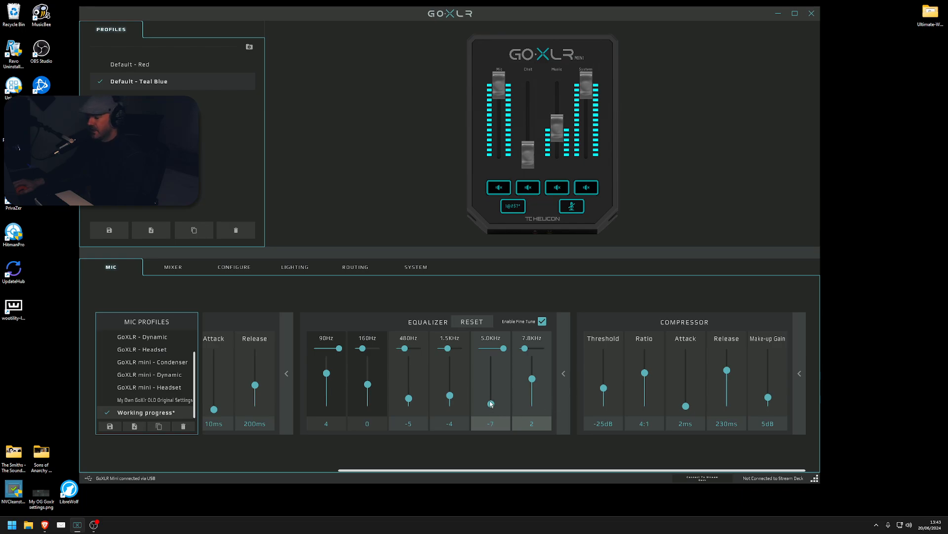
drag(491, 403, 491, 363)
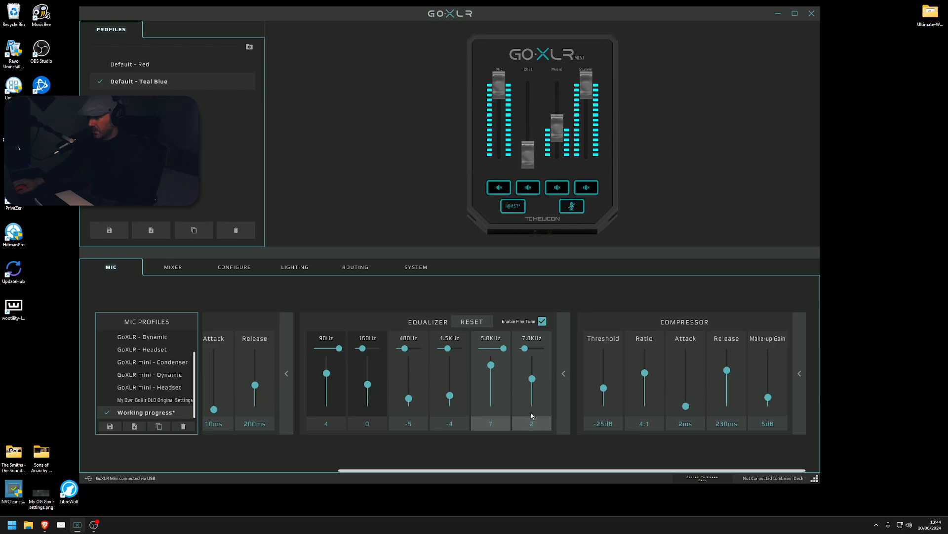
drag(491, 364, 491, 400)
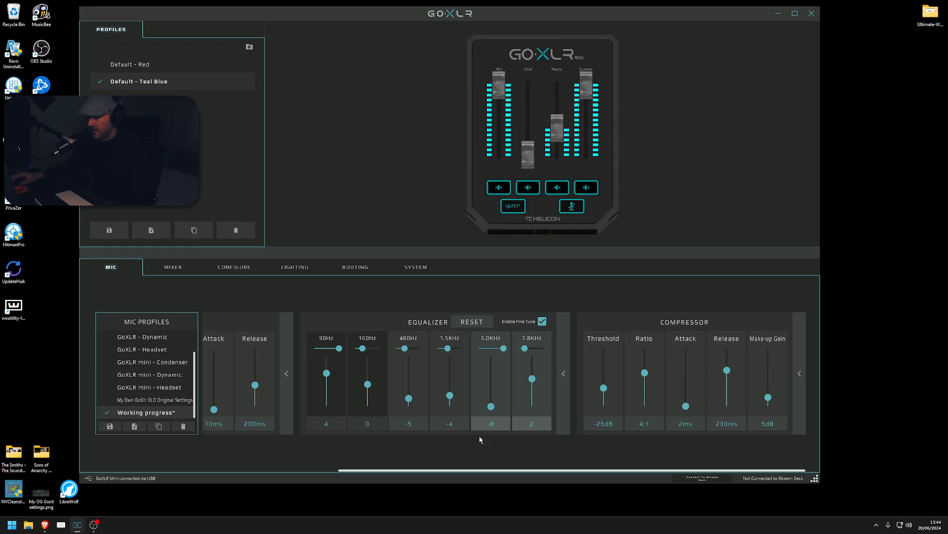
mouse_move(865, 478)
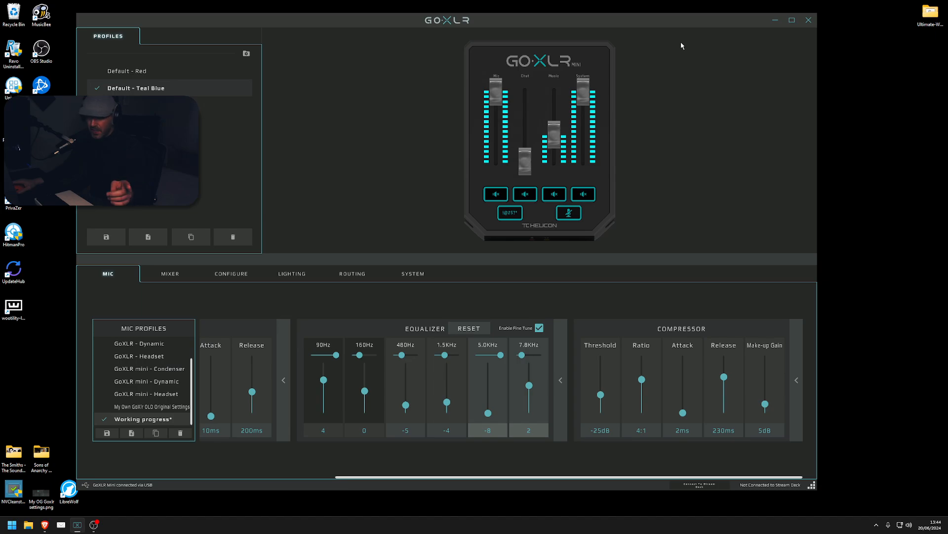
mouse_move(685, 137)
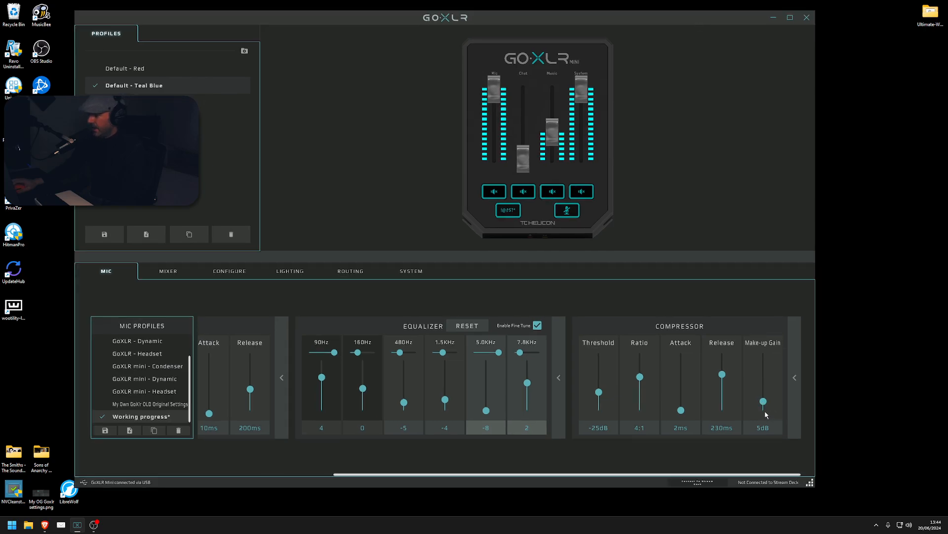
mouse_move(377, 474)
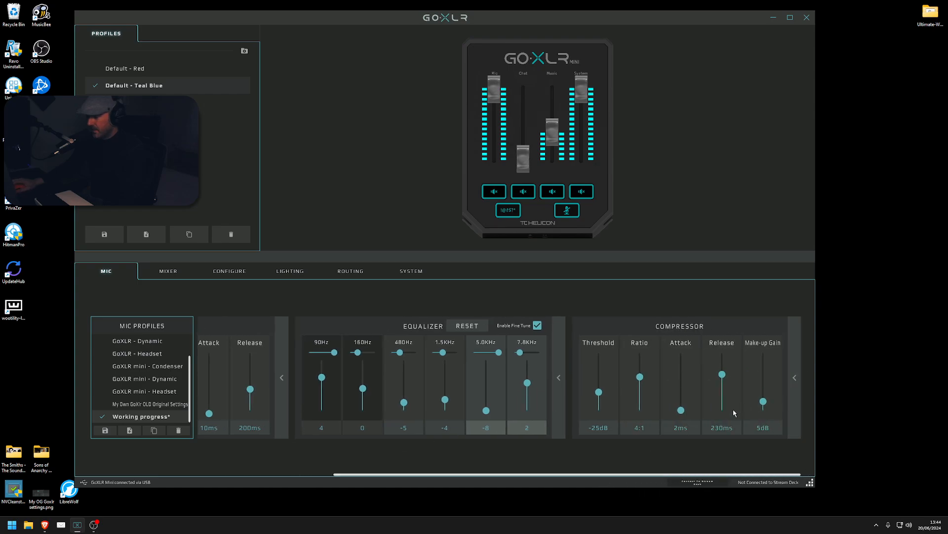
mouse_move(512, 259)
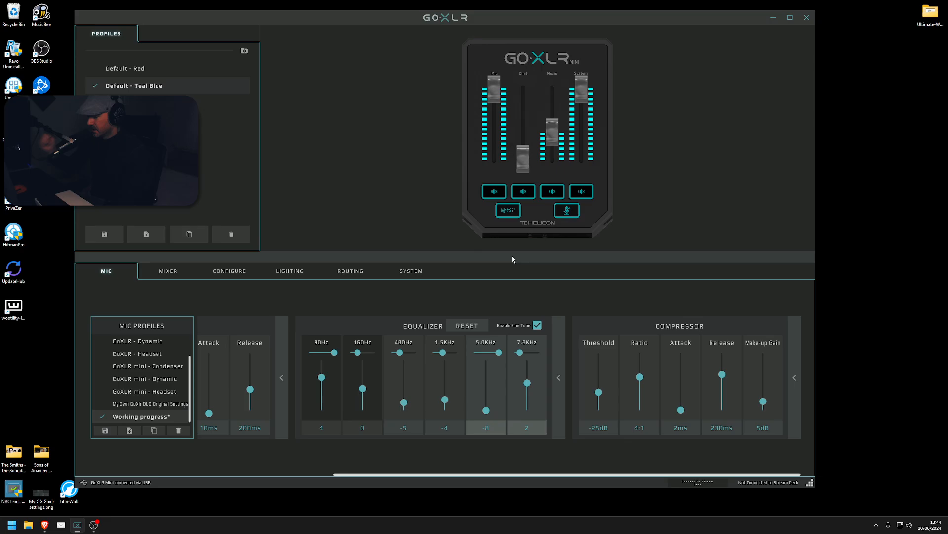
mouse_move(563, 18)
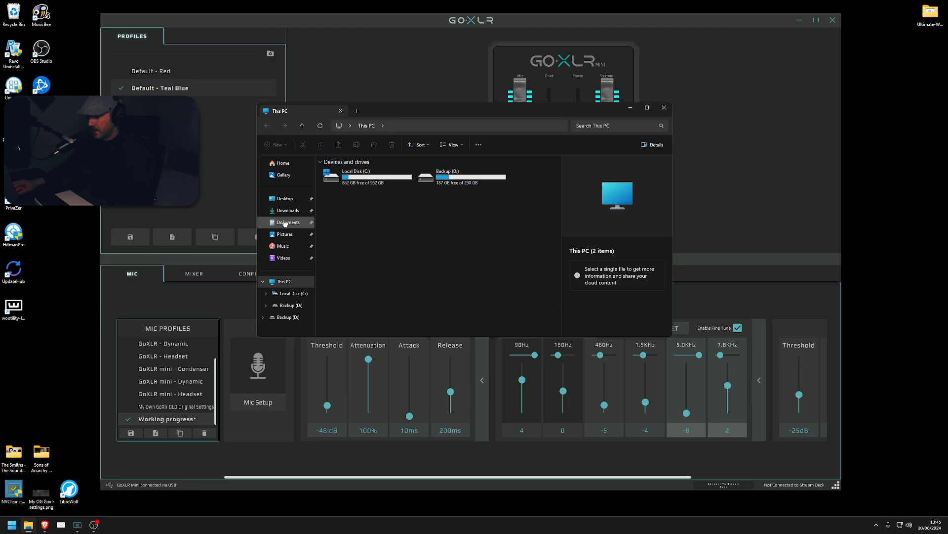
Navigate to Documents > GoXLR > MicProfiles.
click(289, 222)
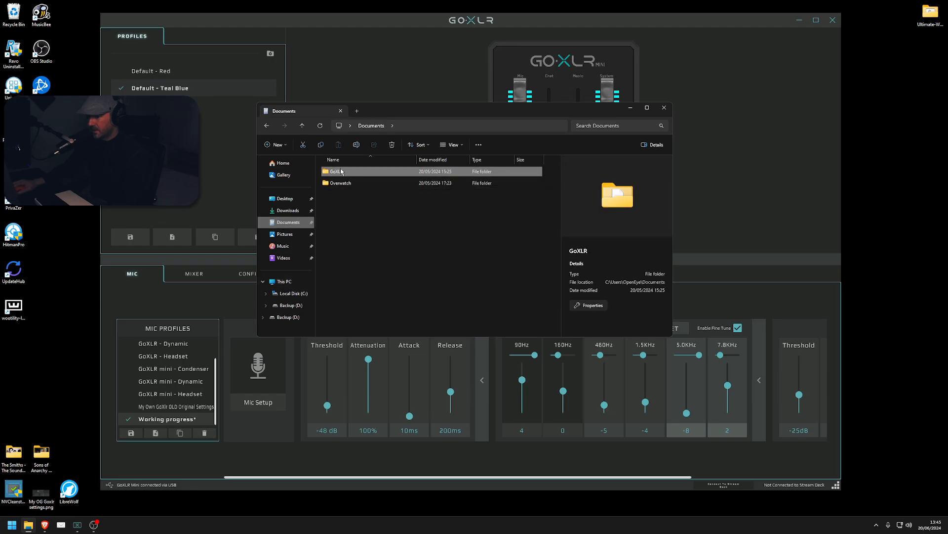
double_click(334, 172)
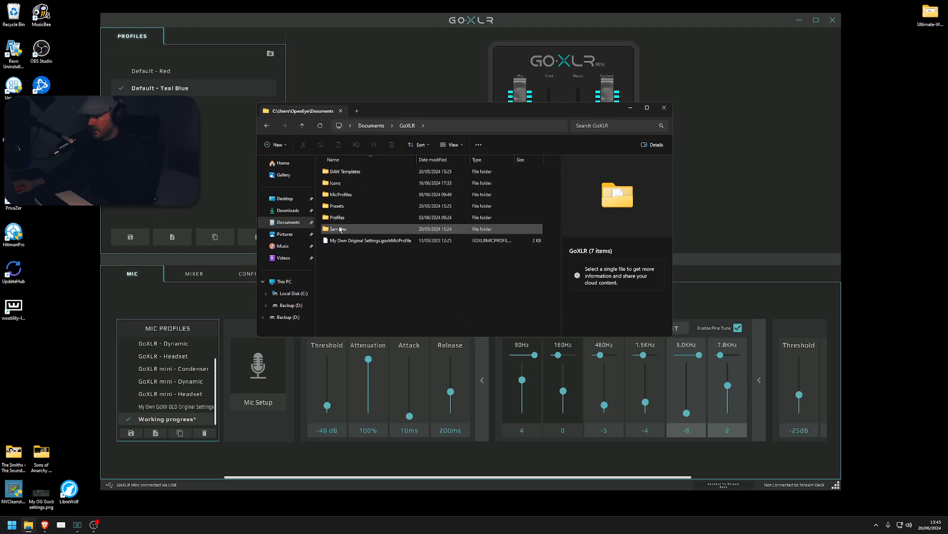
click(340, 193)
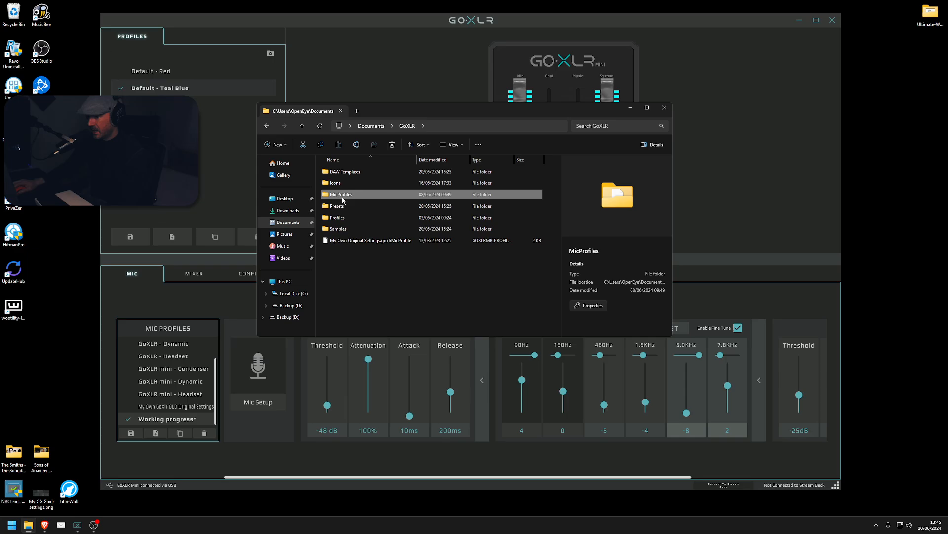
double_click(340, 193)
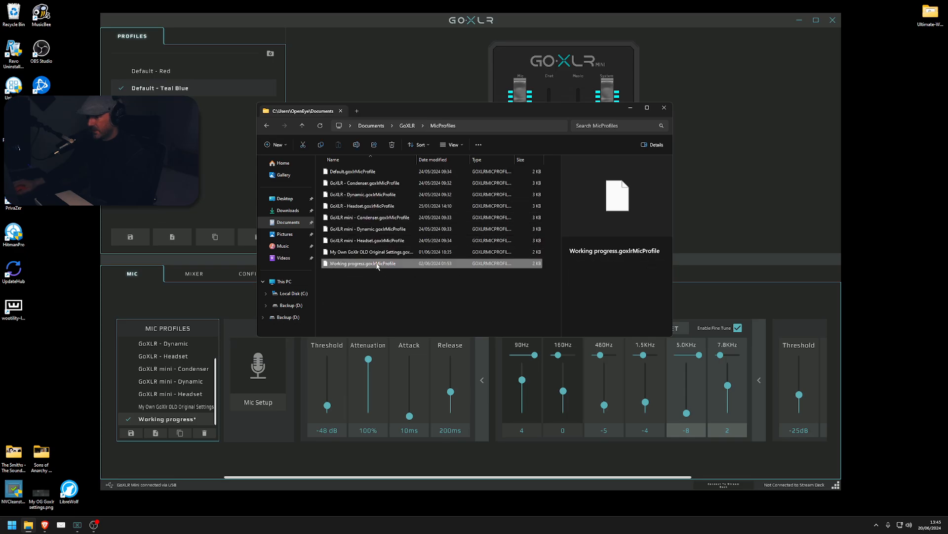
Select the Working progress.goxlrMicProfile file, then close File Explorer.
click(363, 263)
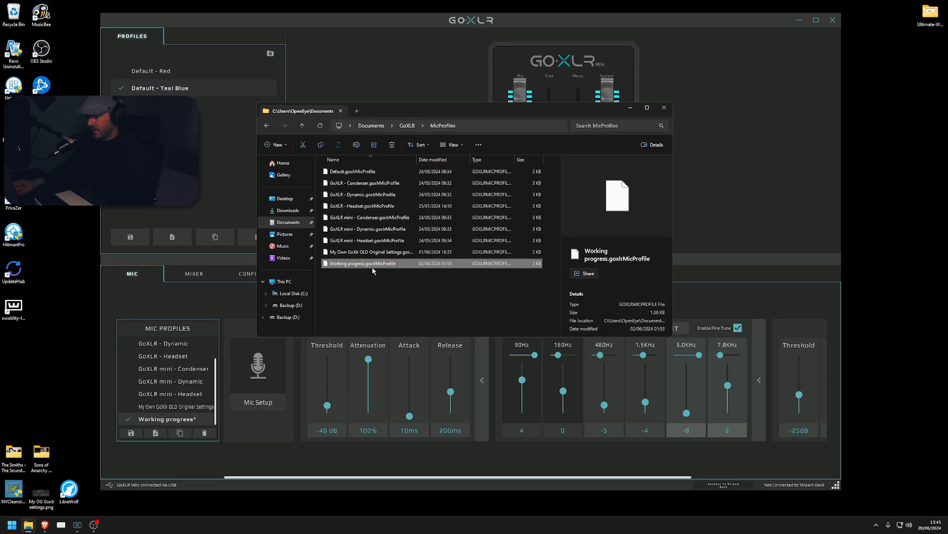
mouse_move(363, 273)
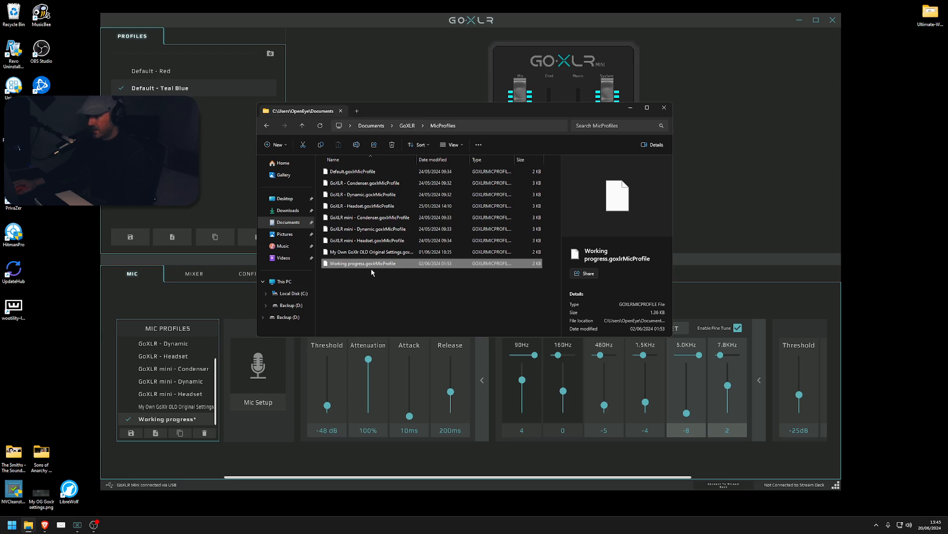
mouse_move(387, 269)
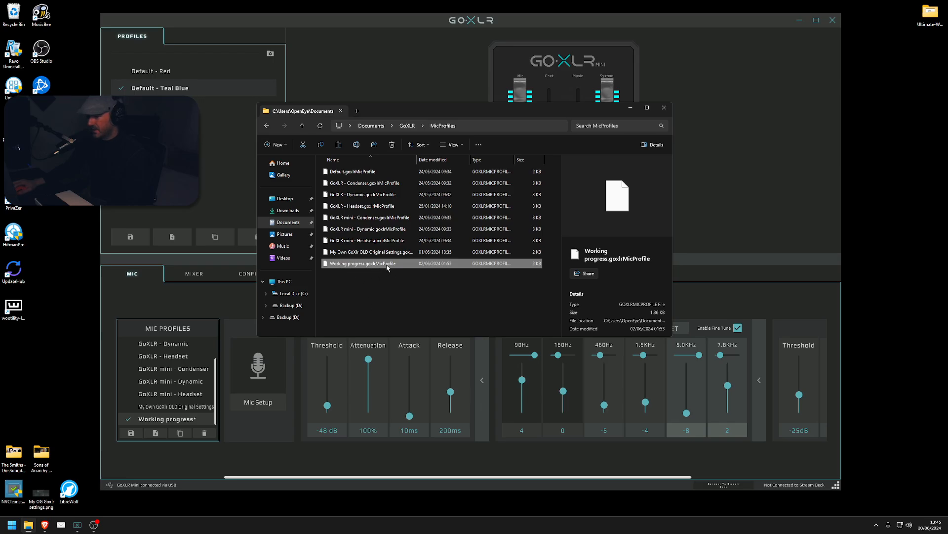
click(389, 298)
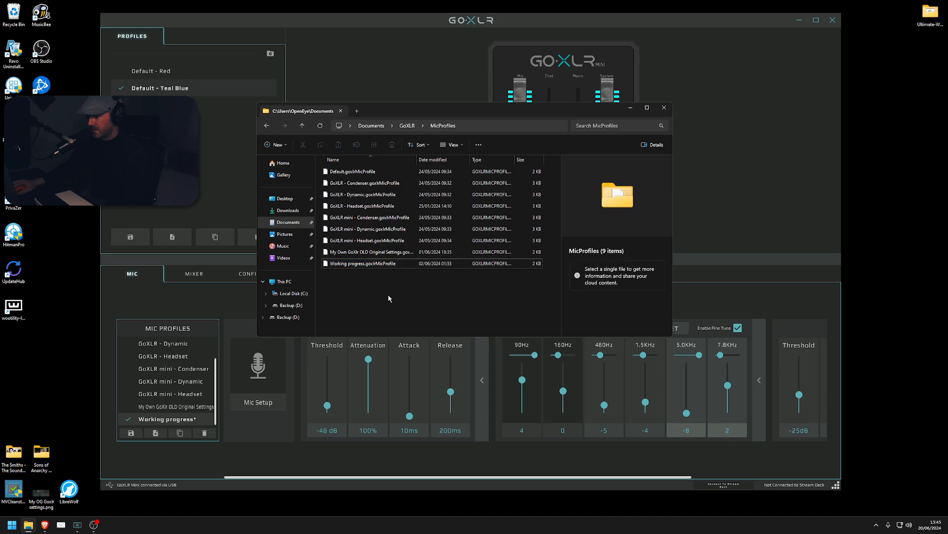
click(364, 263)
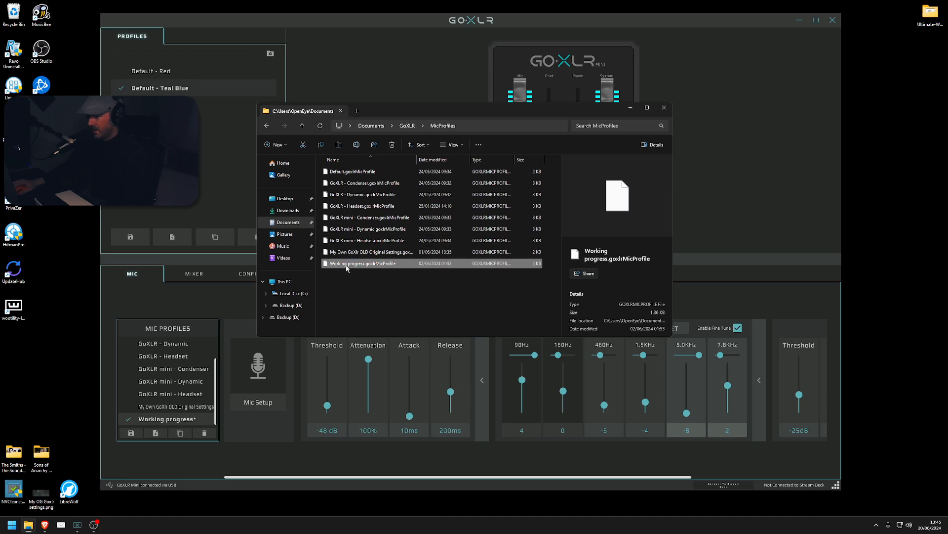
mouse_move(368, 269)
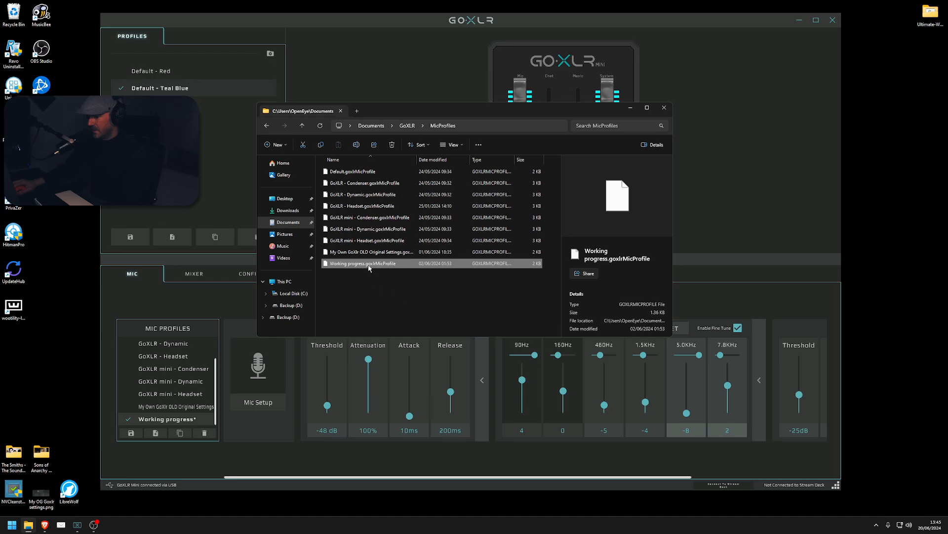
click(664, 108)
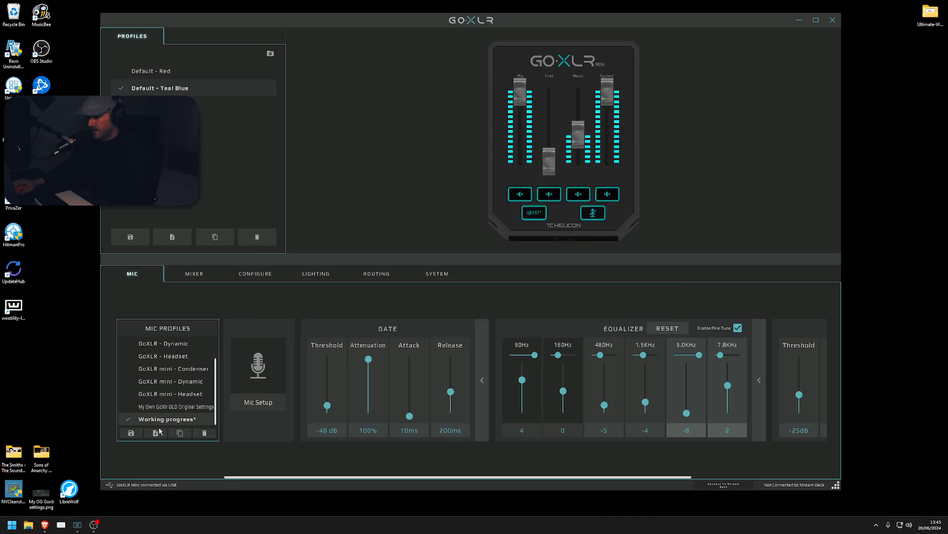
mouse_move(368, 478)
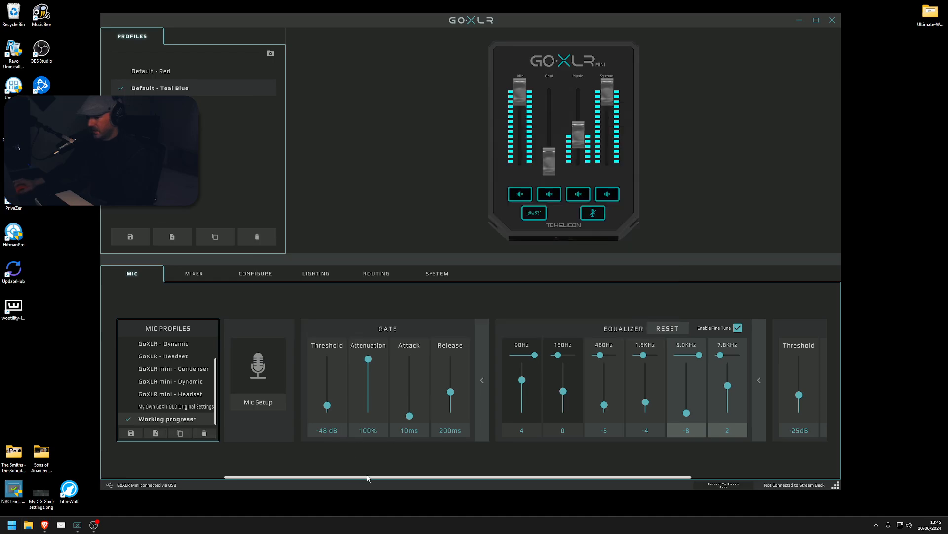